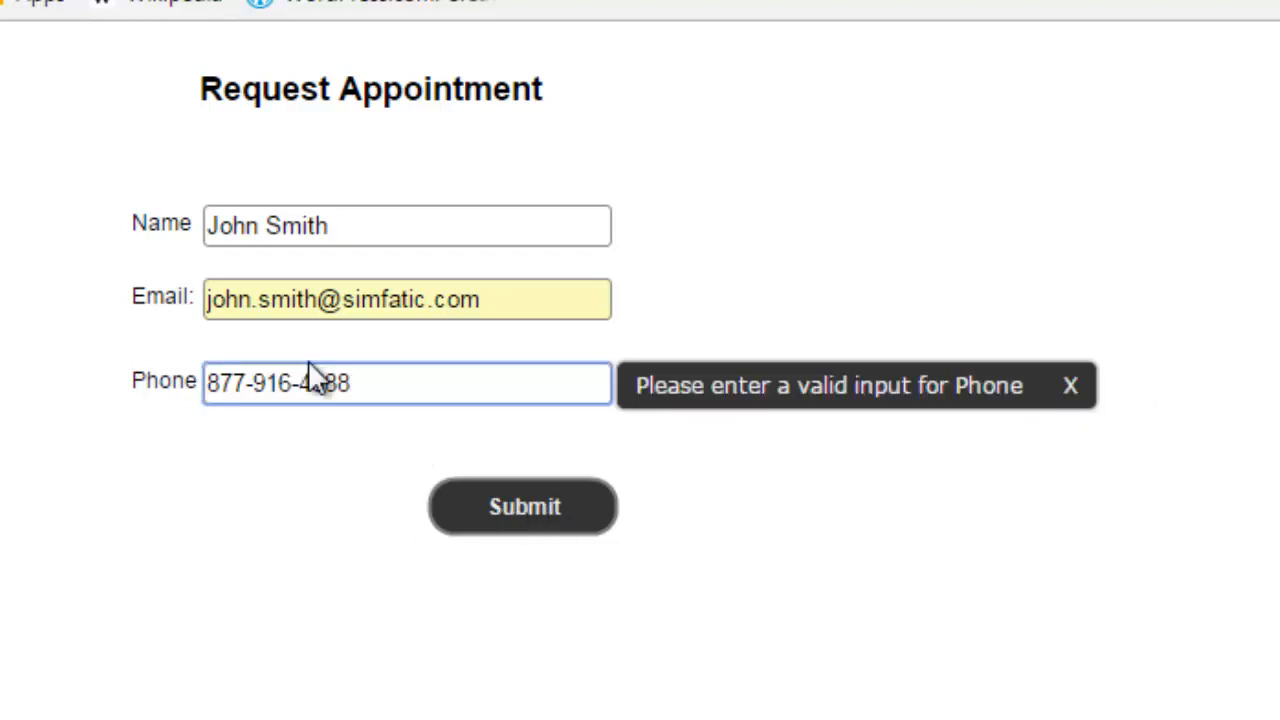
text((877) 916-4388)
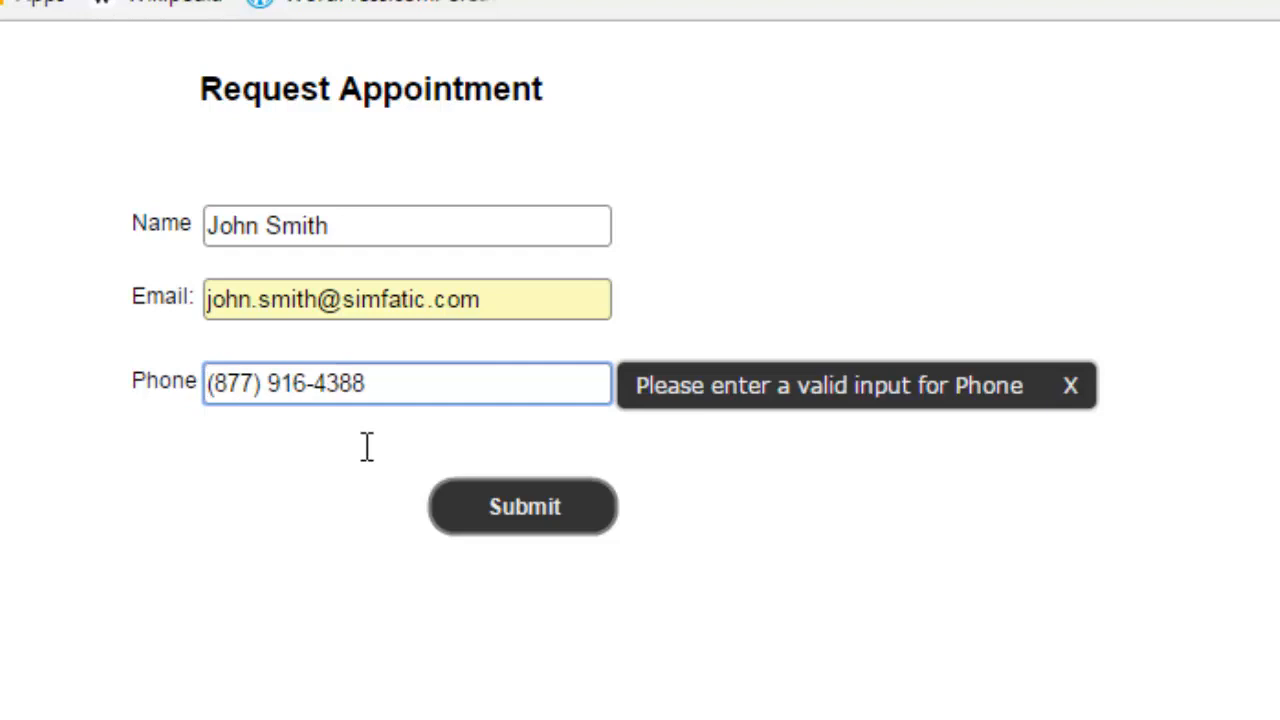
click(1070, 384)
text(877)
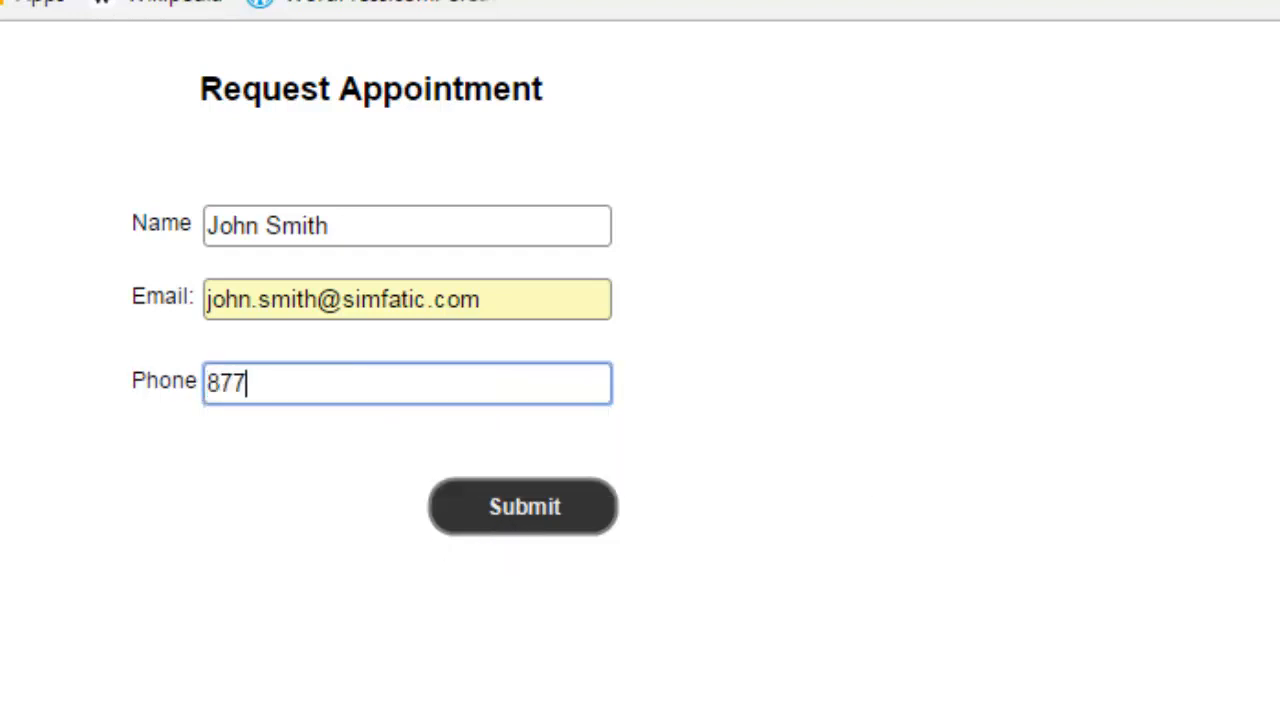
text(916)
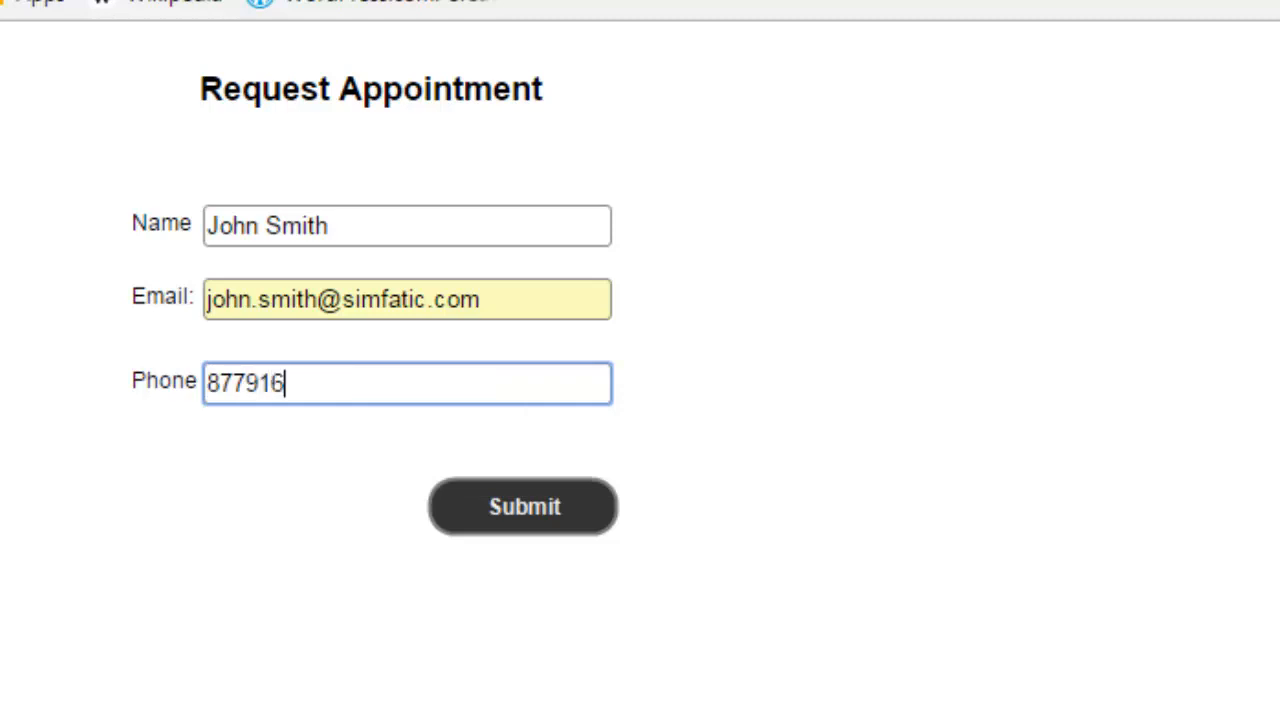
mouse_move(720, 470)
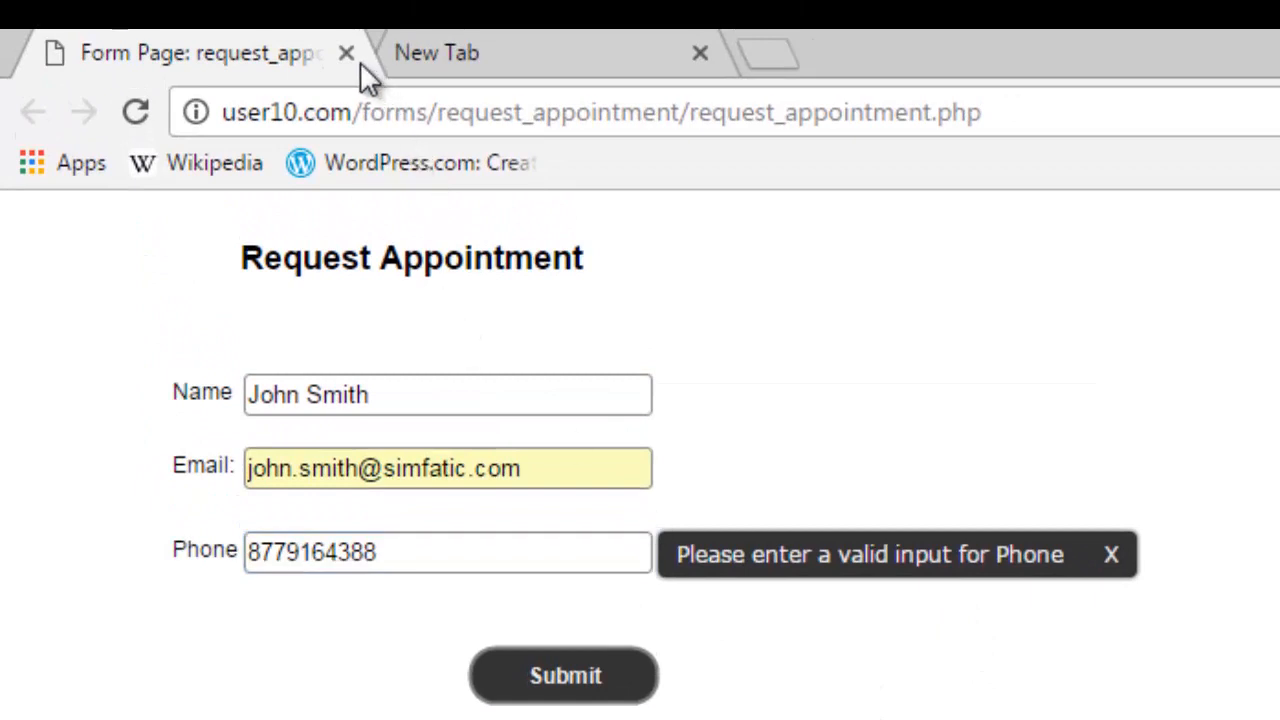
Step: Close the Request Appointment form's browser tab
click(348, 52)
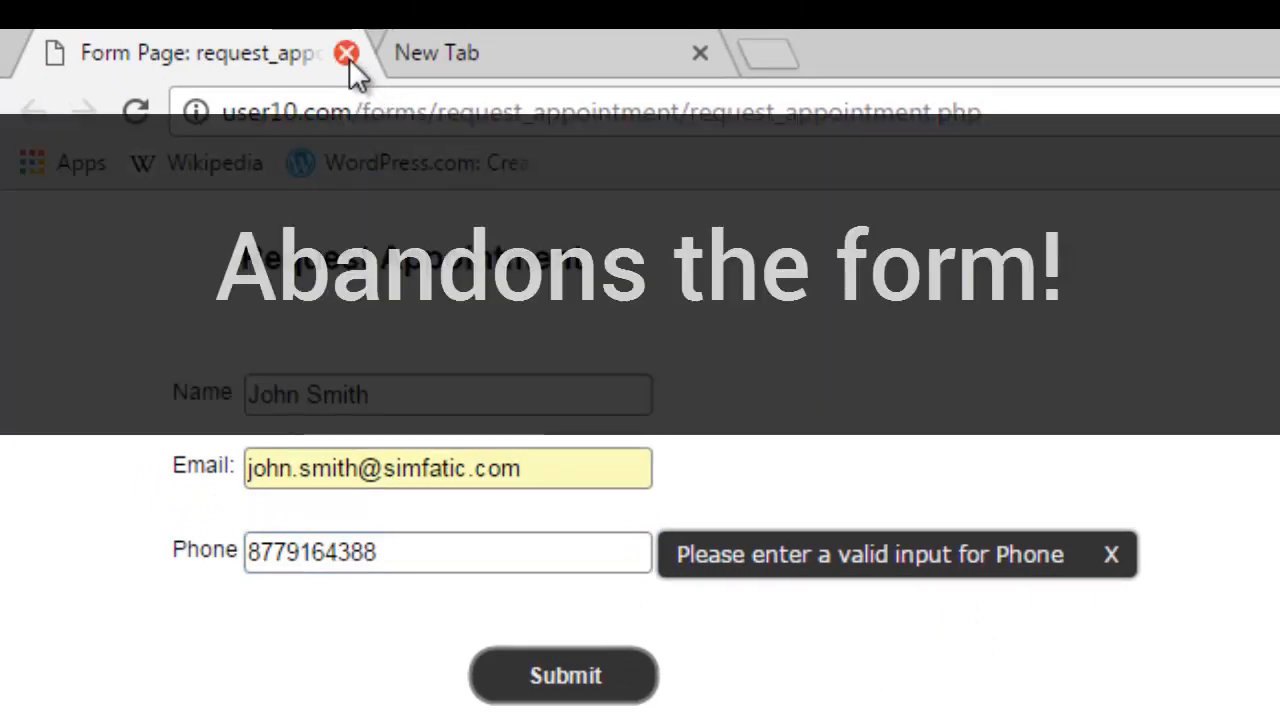
click(348, 52)
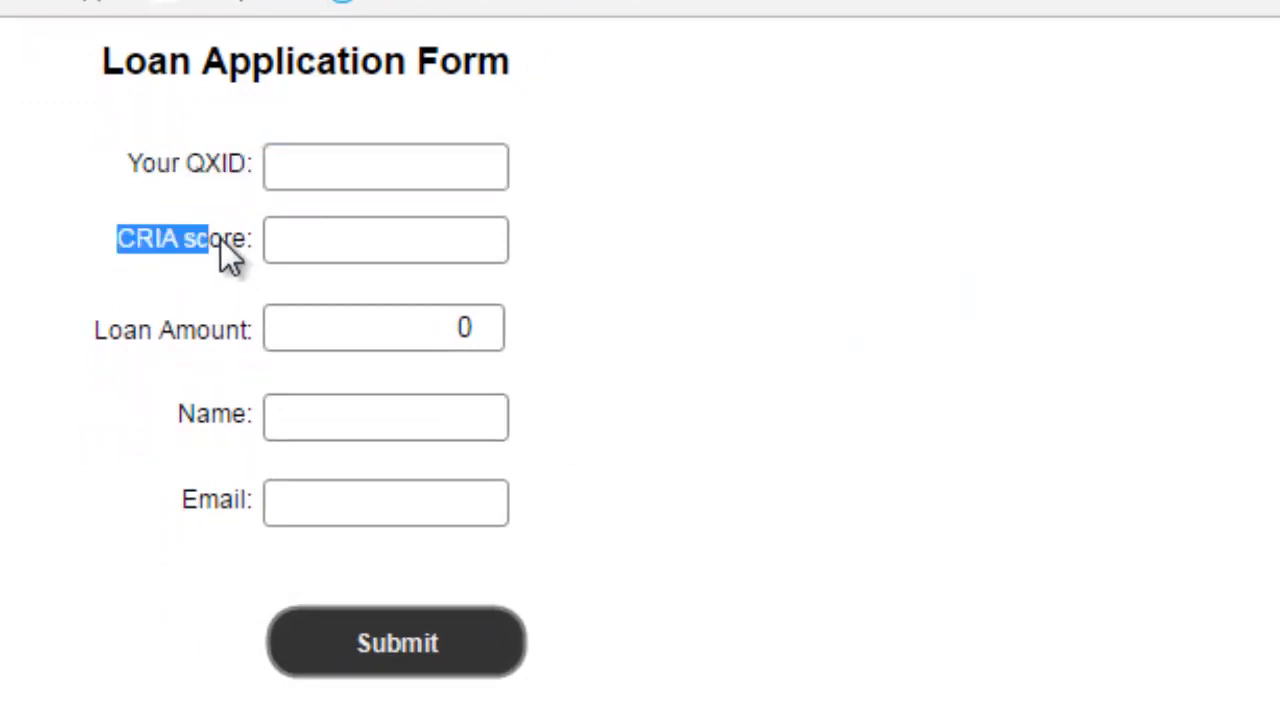
Step: Reveal the CRIA score and QXID field hints and follow the QXID More information link
click(384, 240)
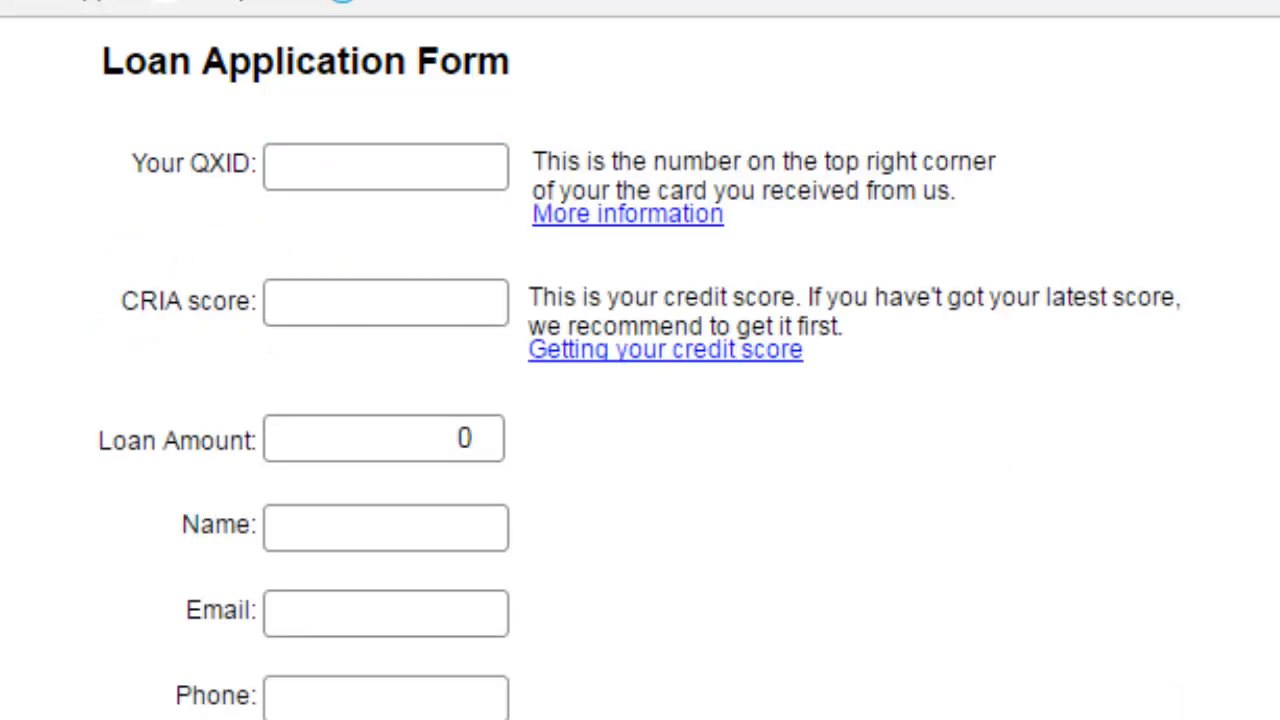
click(384, 164)
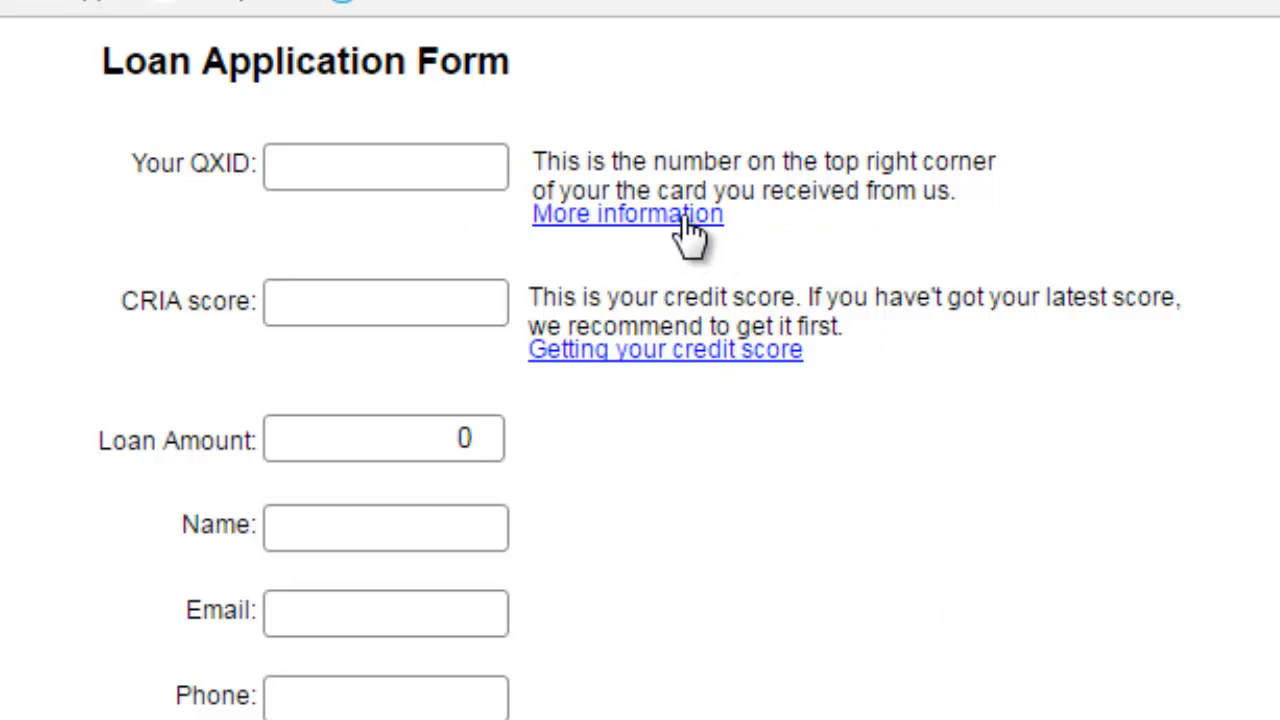
click(384, 164)
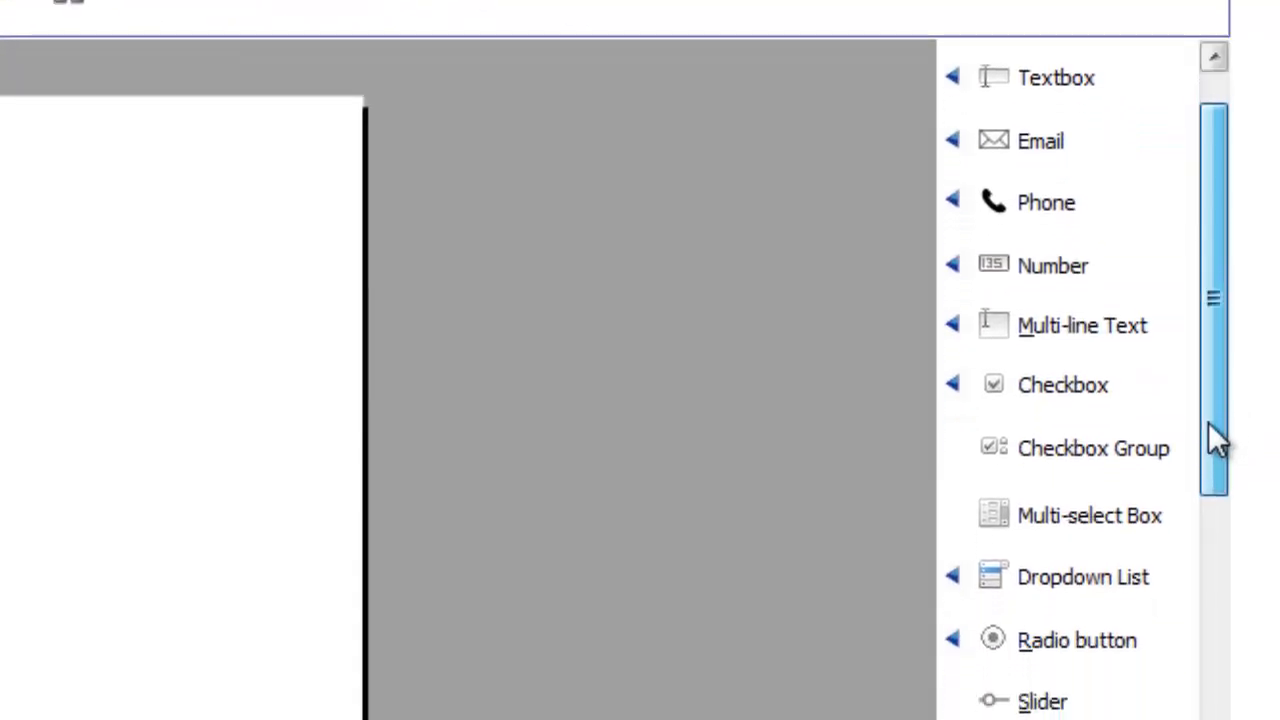
Step: Move the new single checkbox lower on the page and tick Rush Order in the preview
scroll(down, 3)
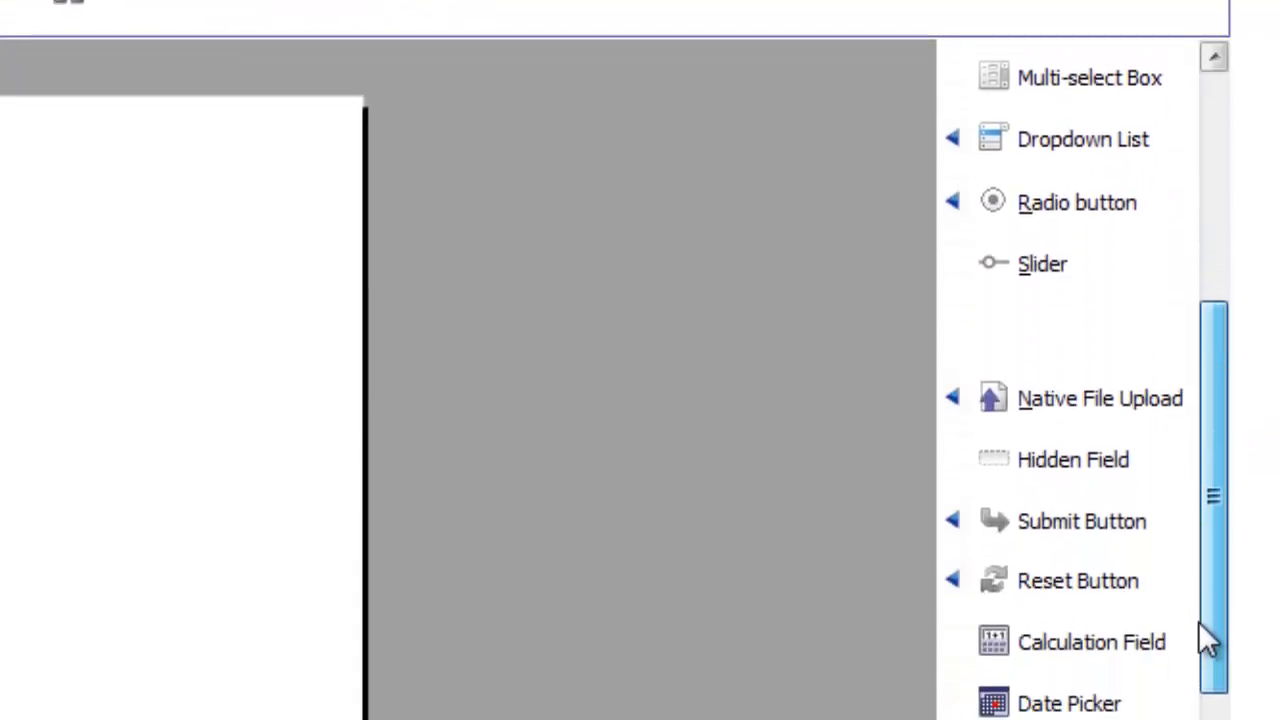
scroll(down, 3)
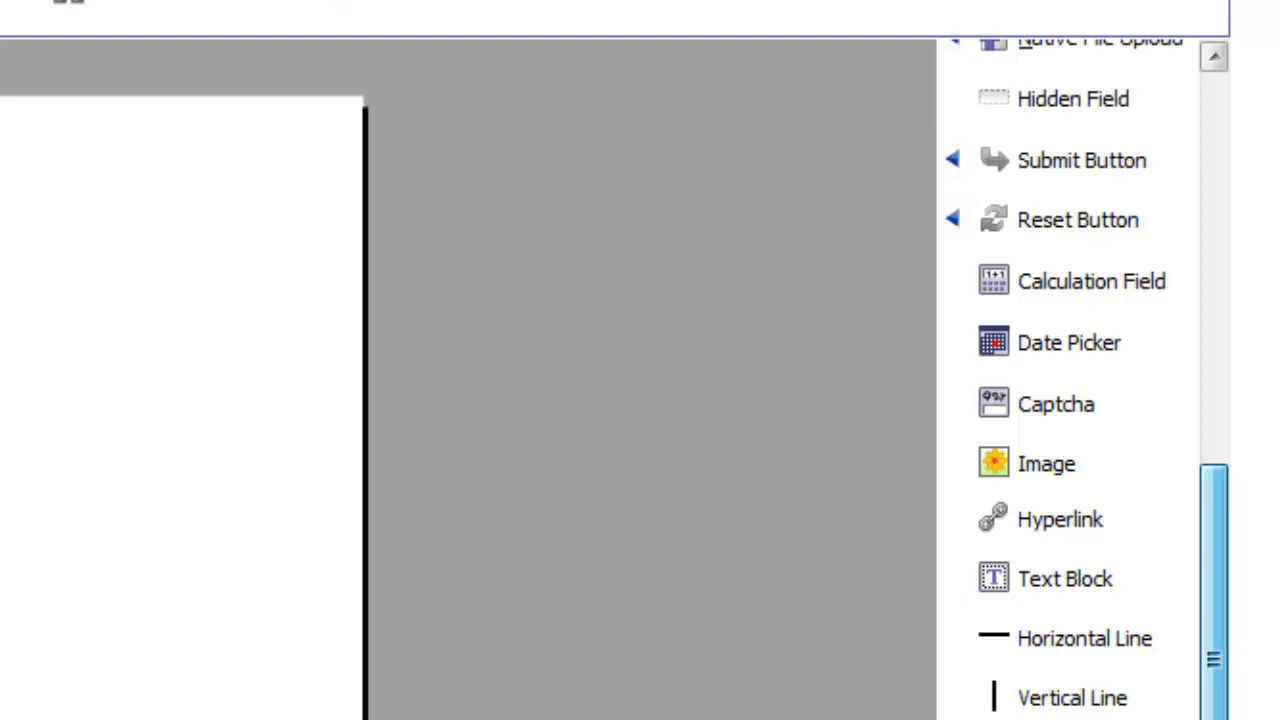
scroll(up, 3)
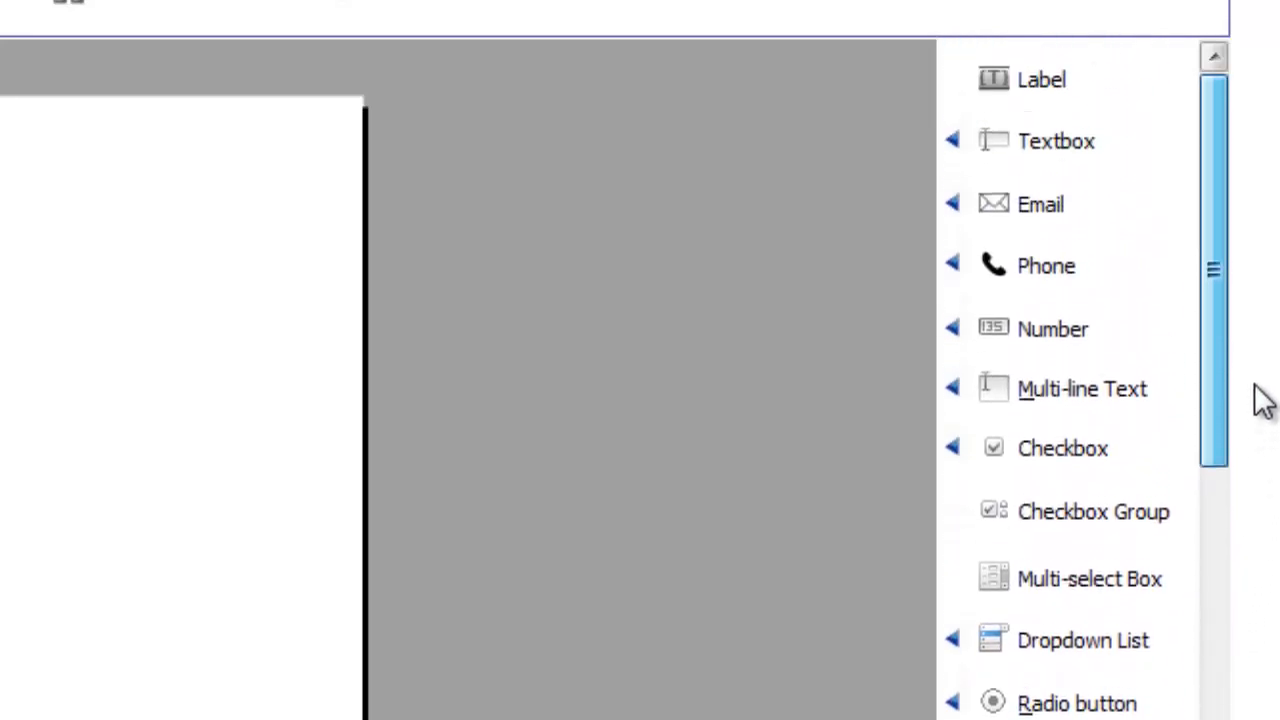
scroll(down, 3)
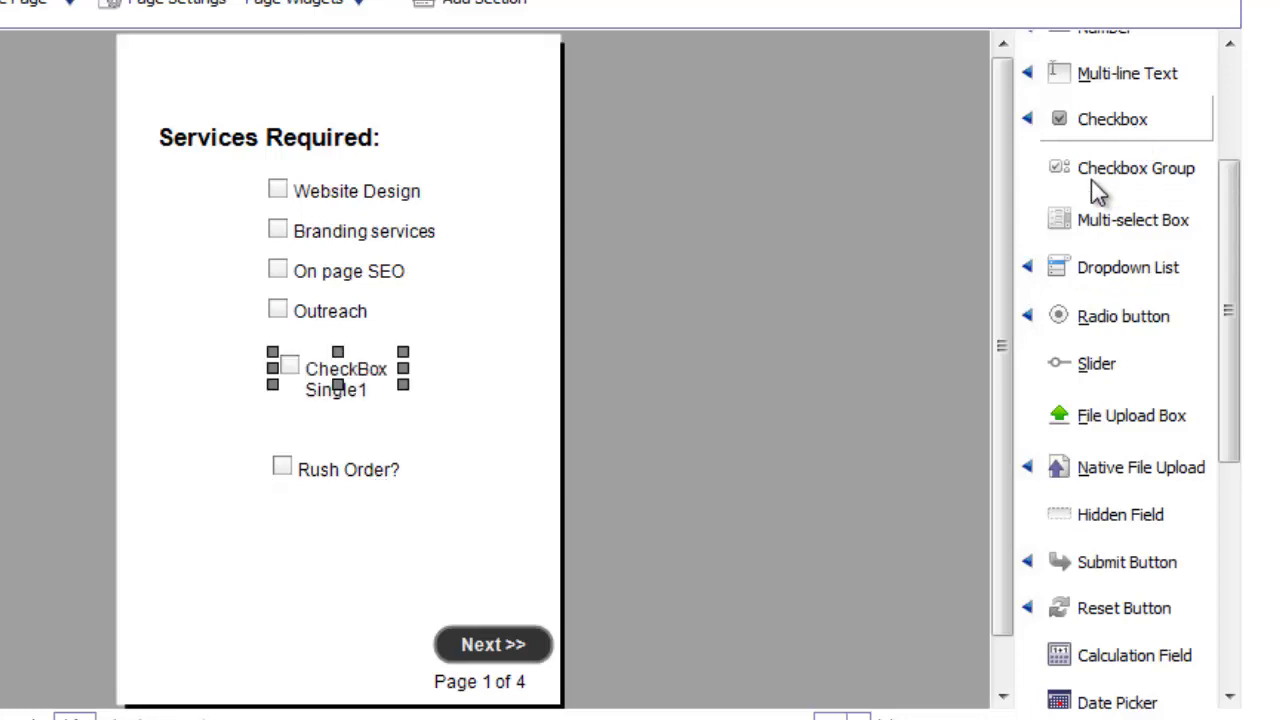
drag(336, 370, 336, 572)
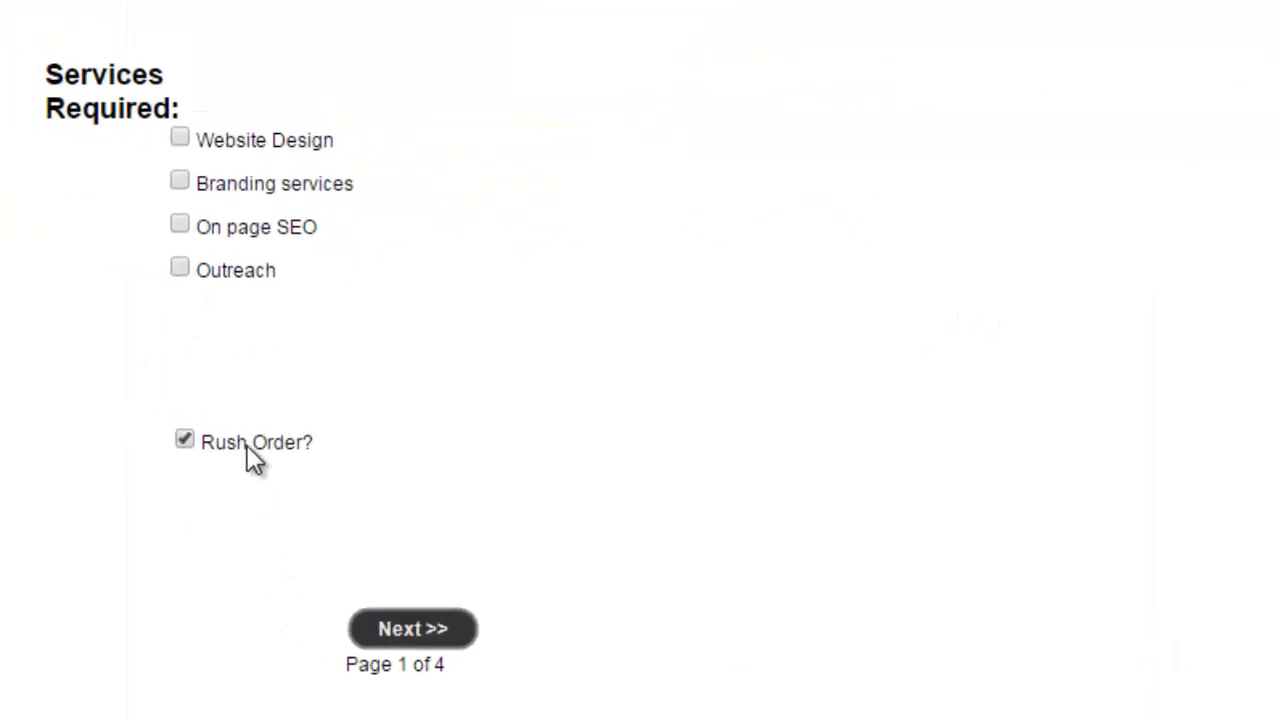
click(184, 442)
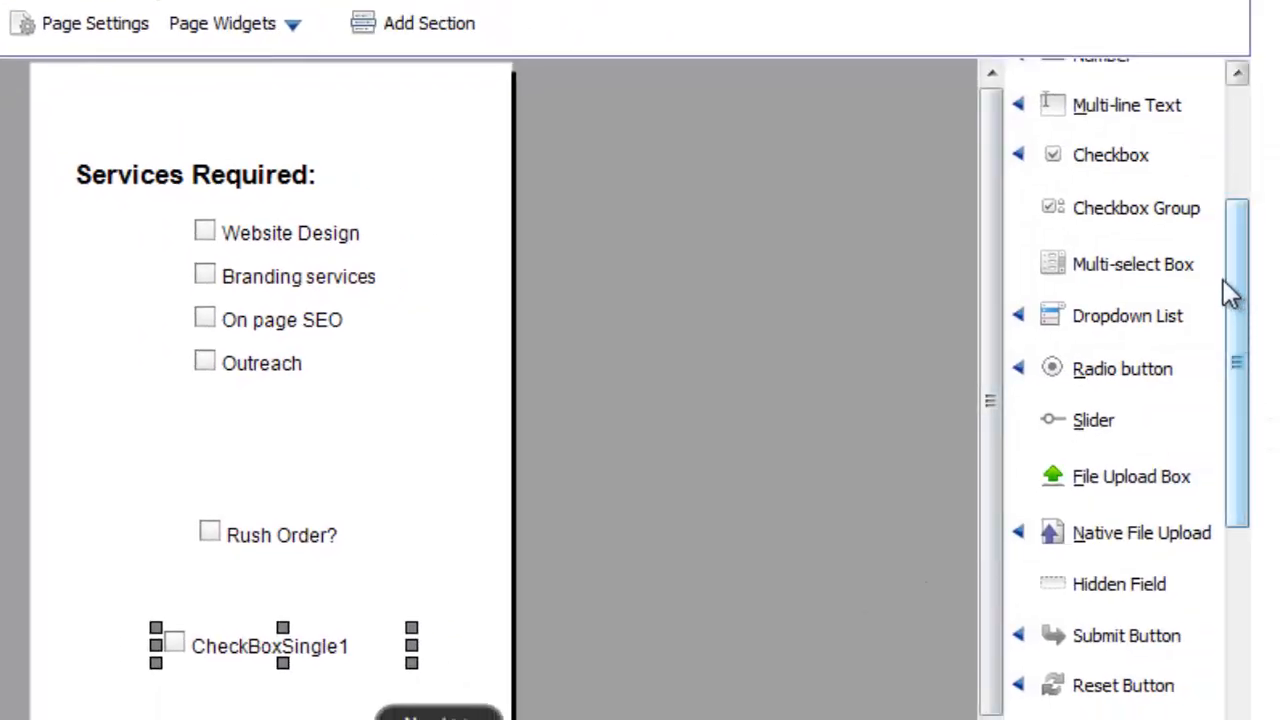
mouse_move(1184, 224)
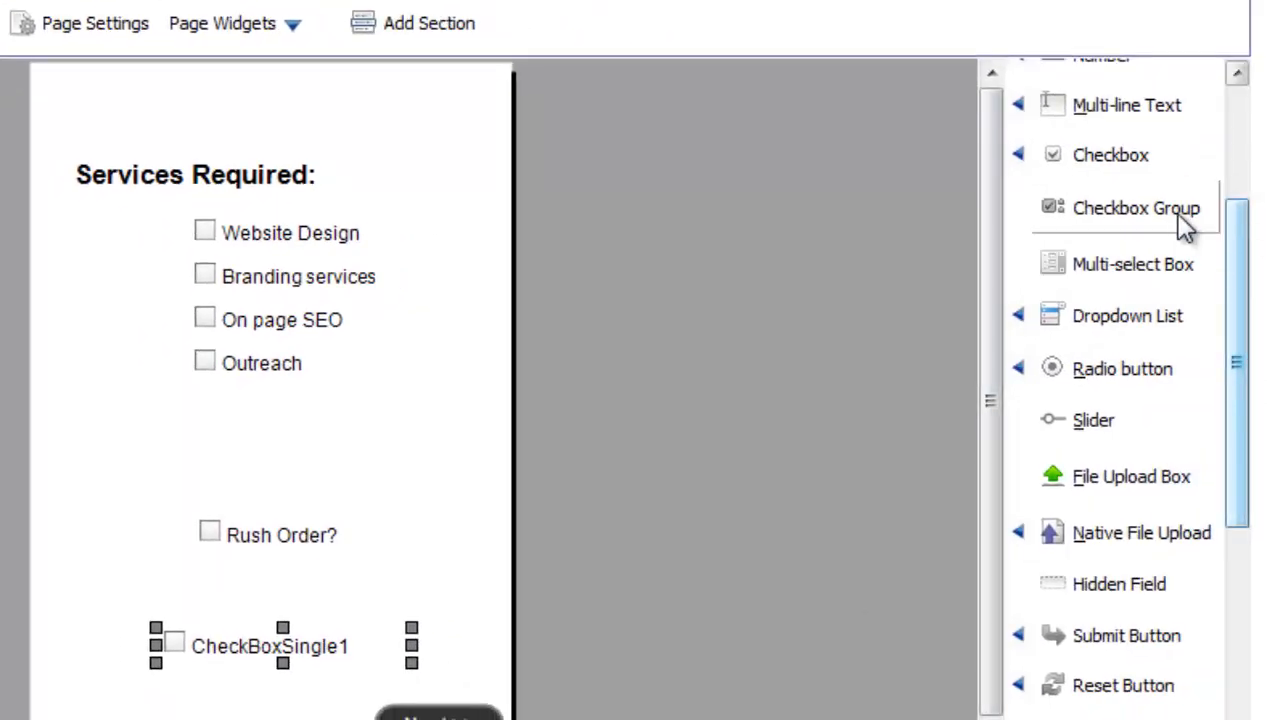
Step: Start and cancel a new Checkbox Group, then tick On page SEO under Services Required
click(1136, 206)
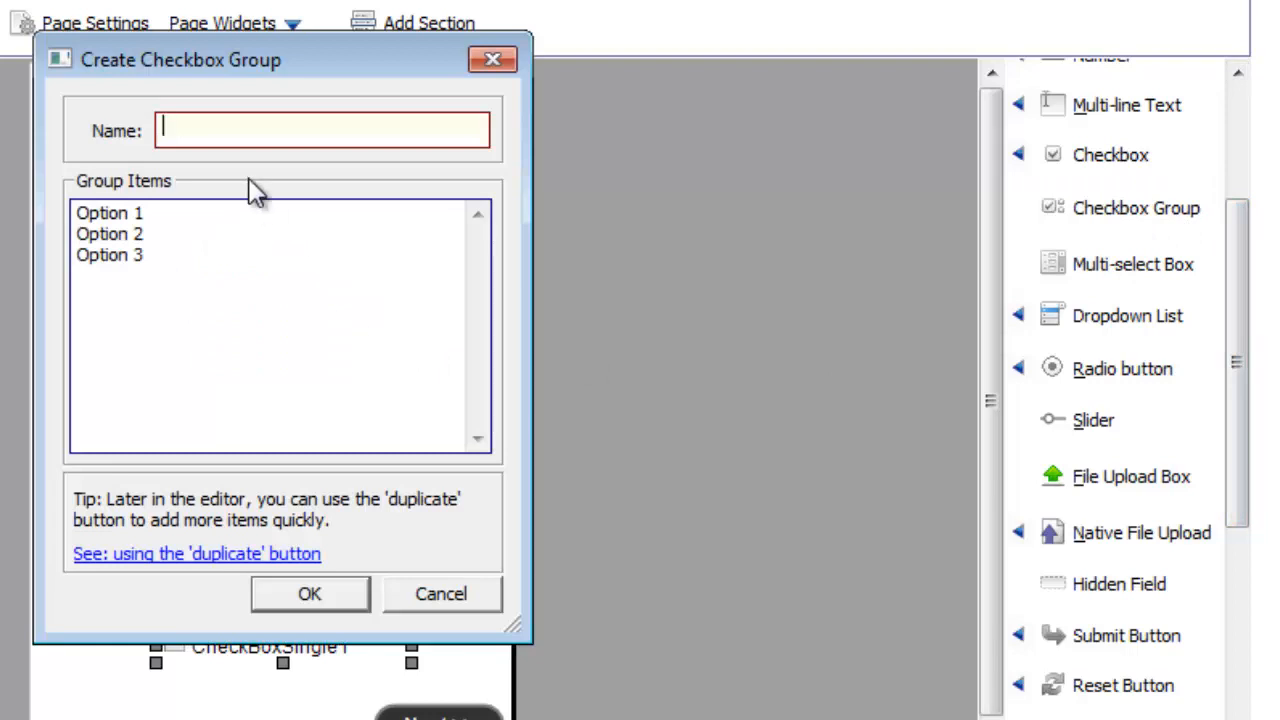
mouse_move(440, 600)
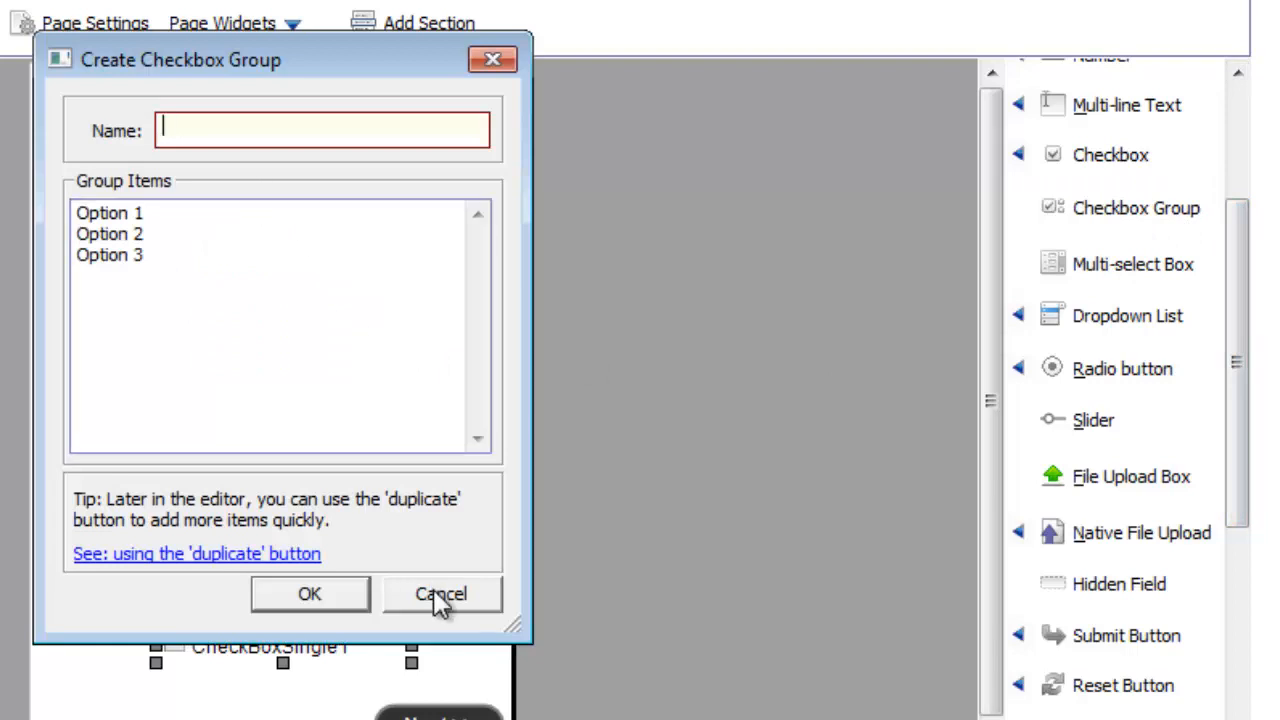
click(440, 592)
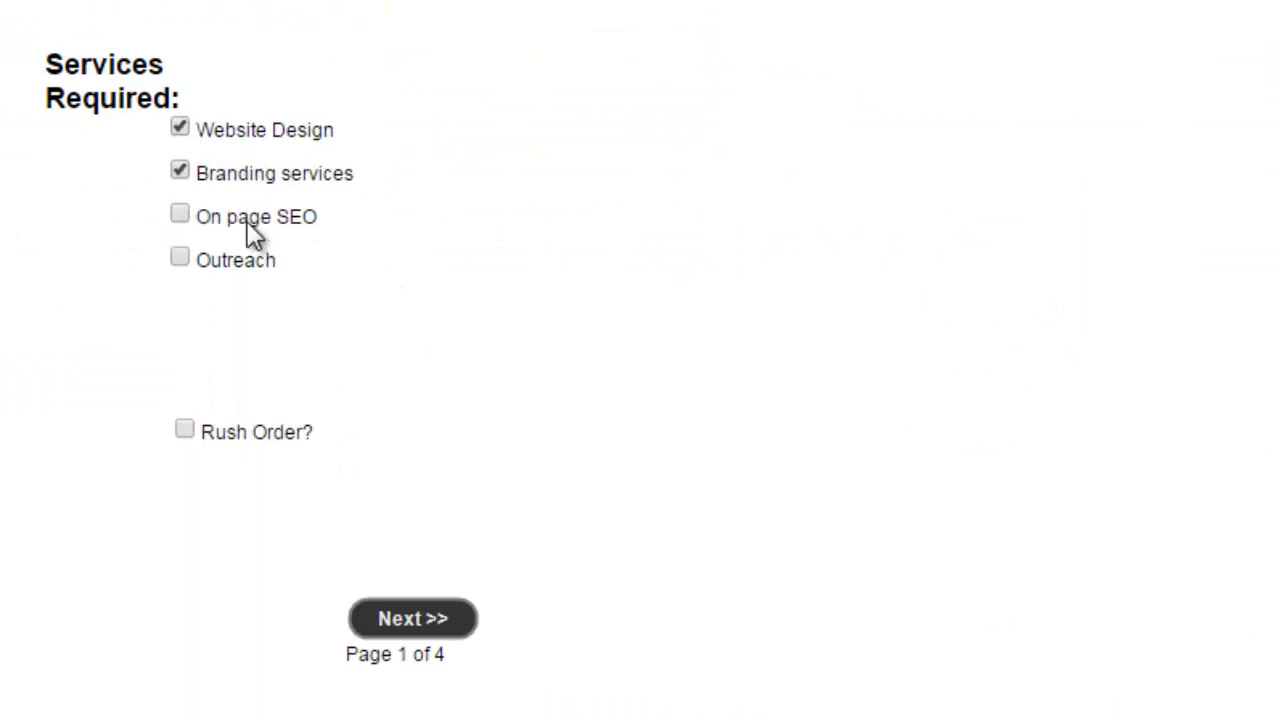
click(180, 212)
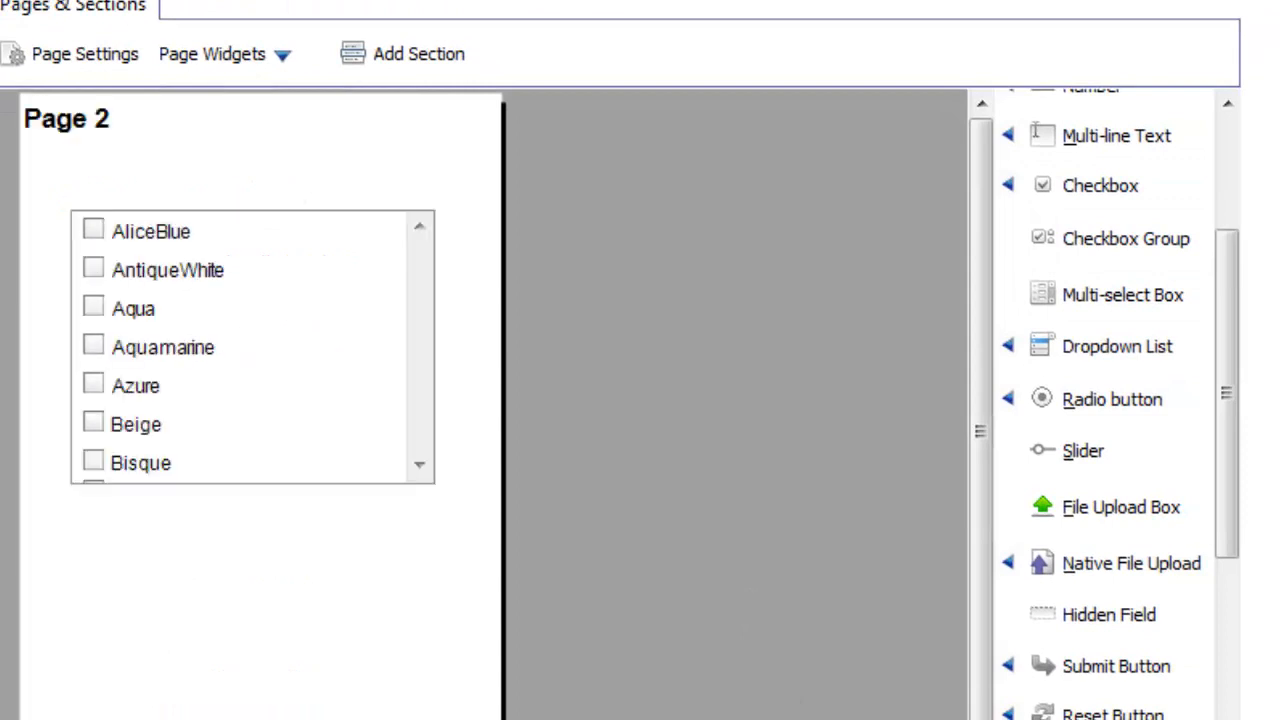
mouse_move(1150, 356)
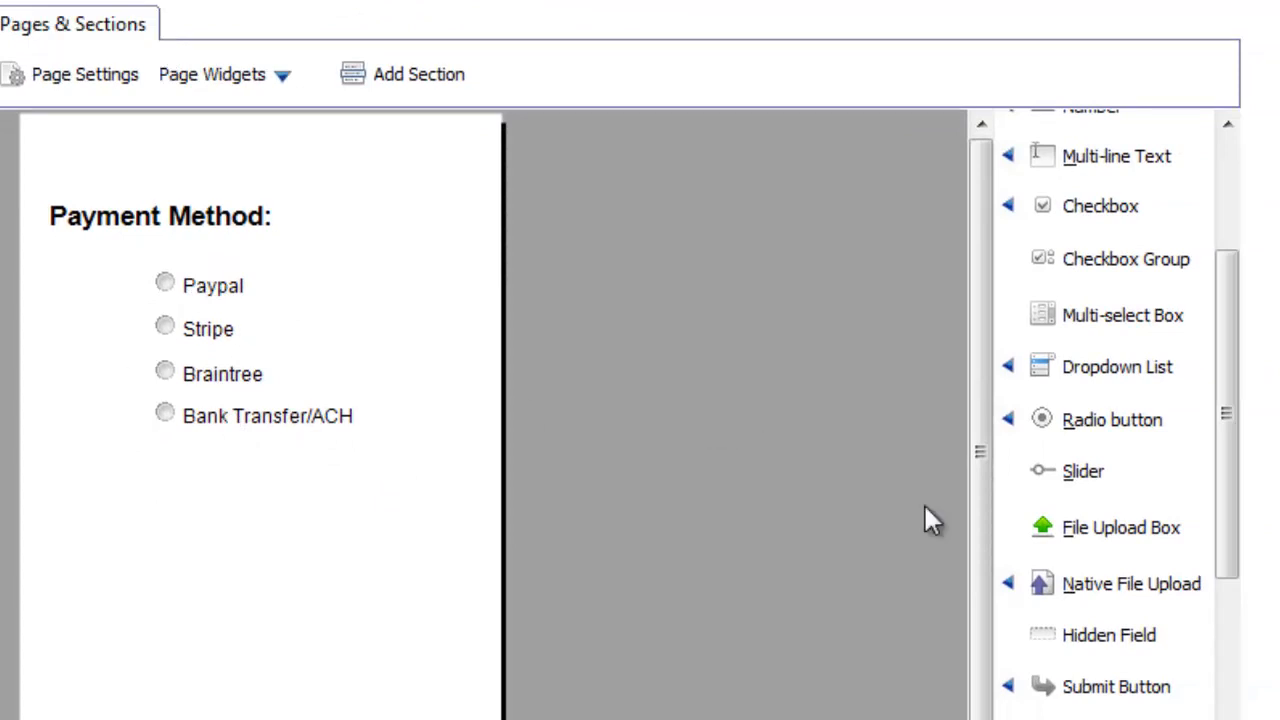
Step: Add a Radio button group and pick payment methods in the preview, ending on Braintree
click(1112, 420)
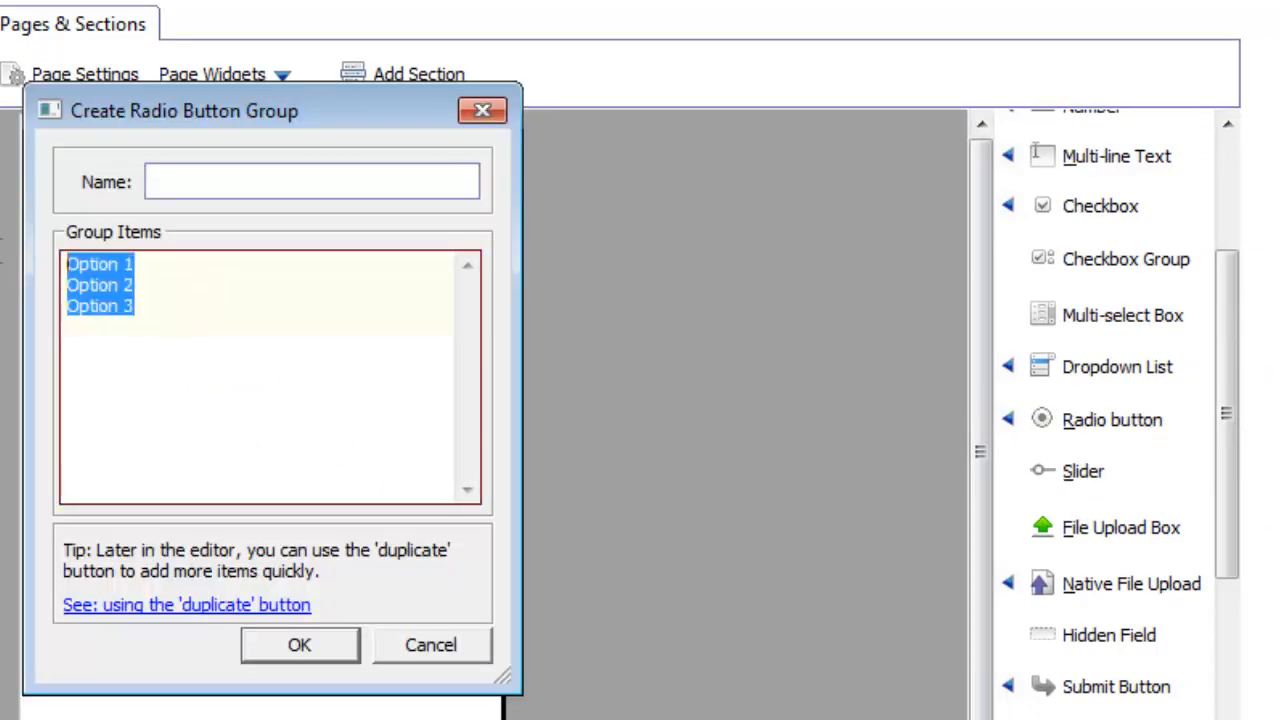
click(300, 644)
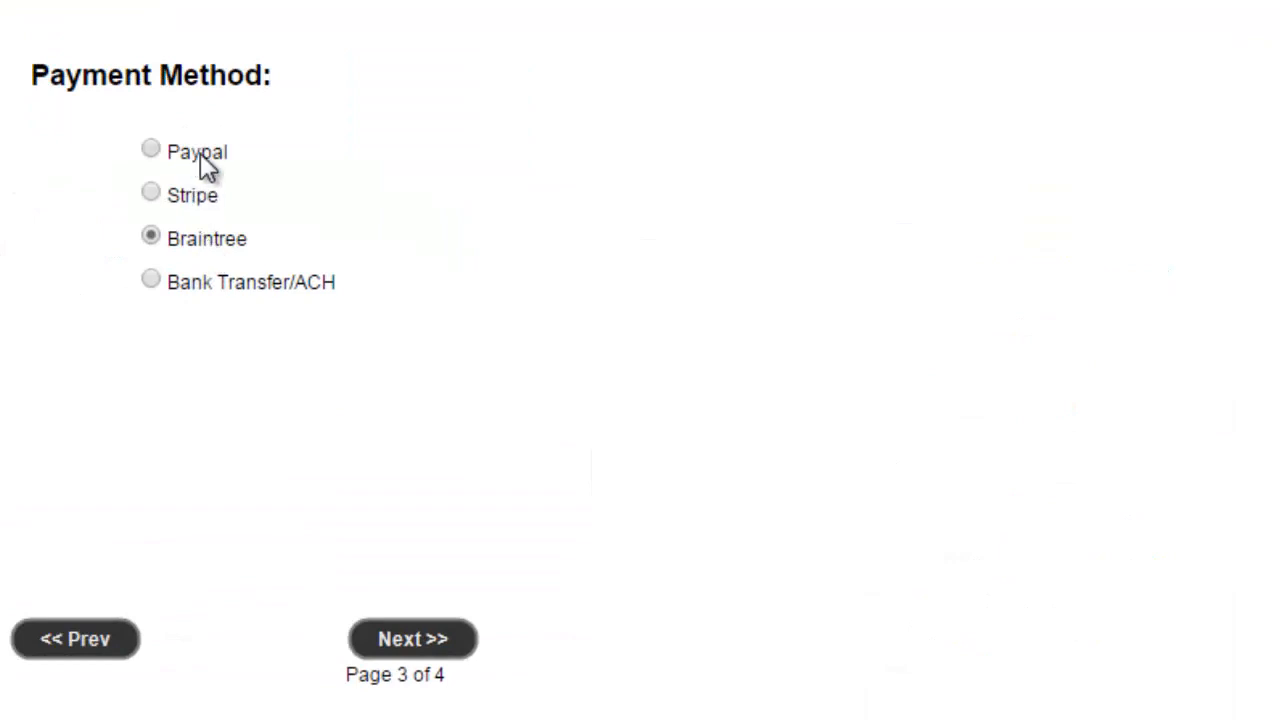
click(150, 280)
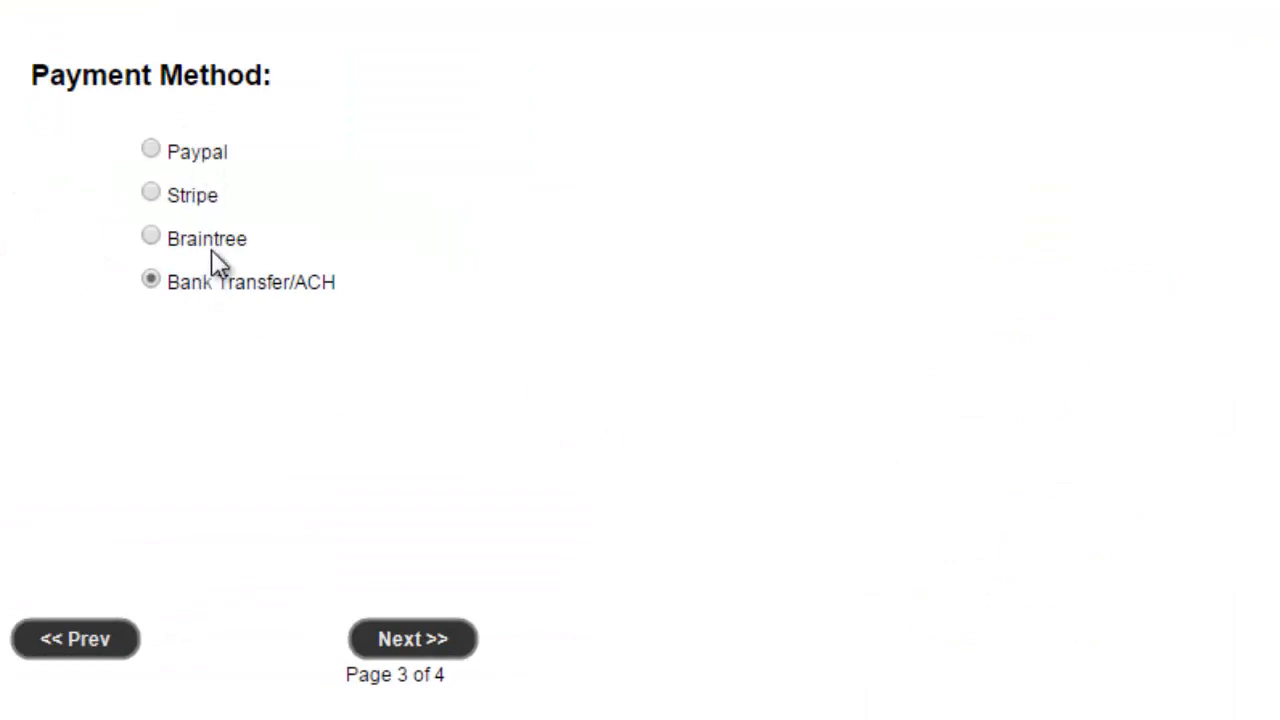
click(150, 234)
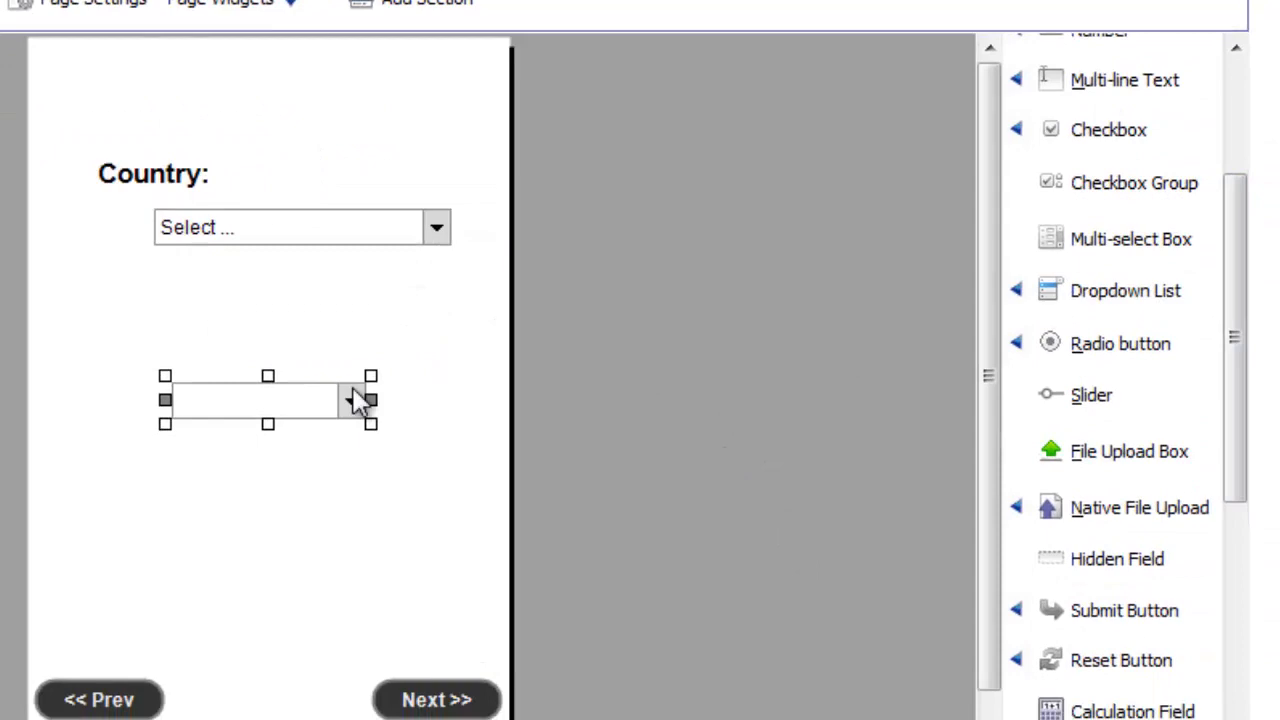
Step: Load the Country dropdown's list items from a file of country names
double_click(268, 400)
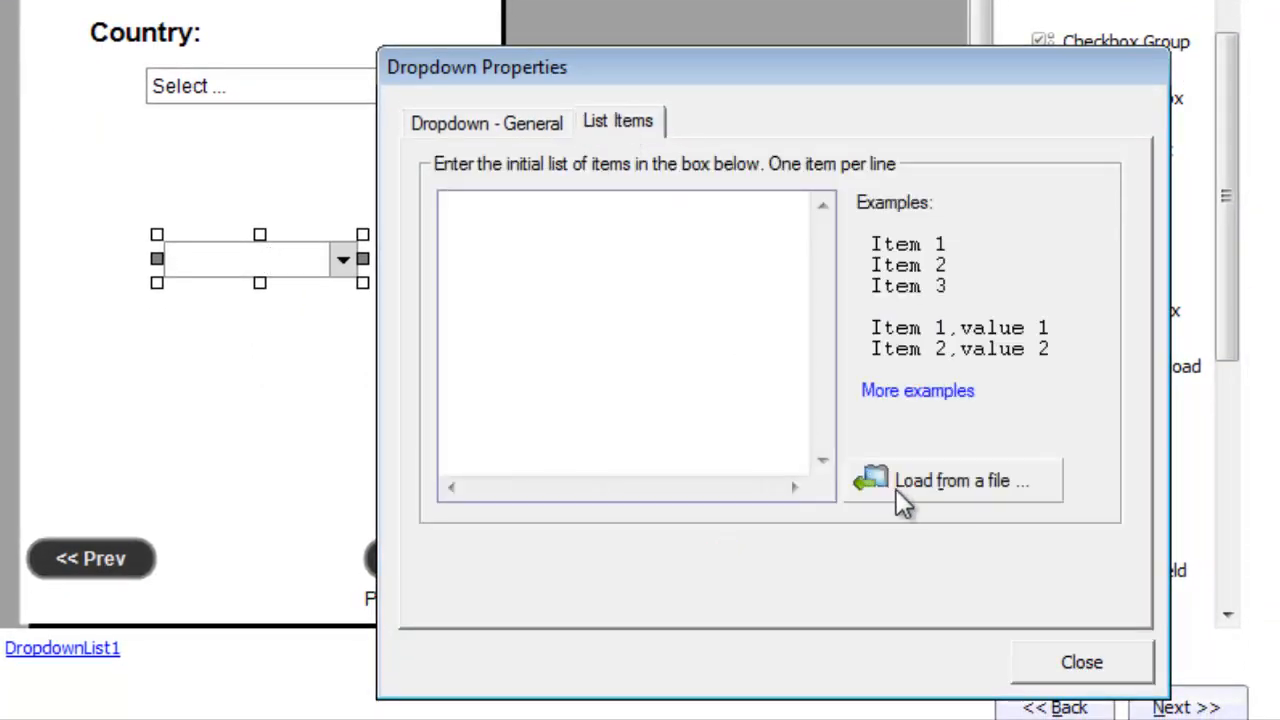
click(952, 480)
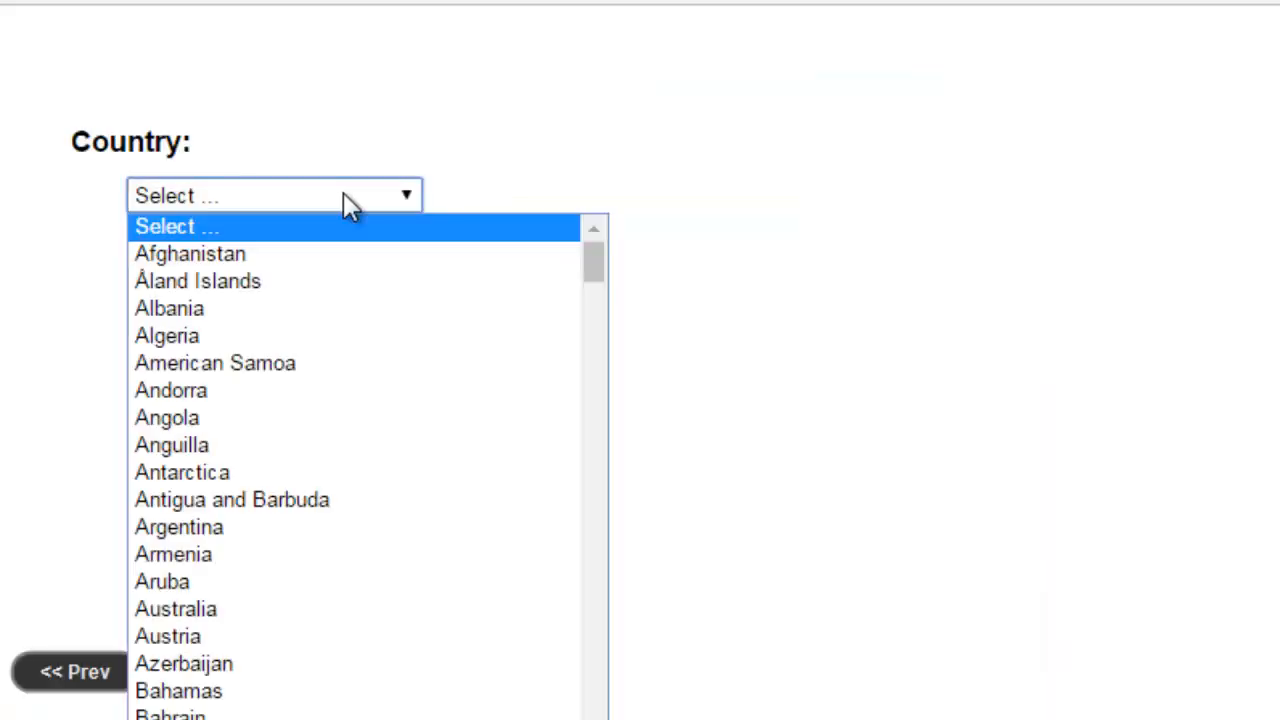
click(910, 414)
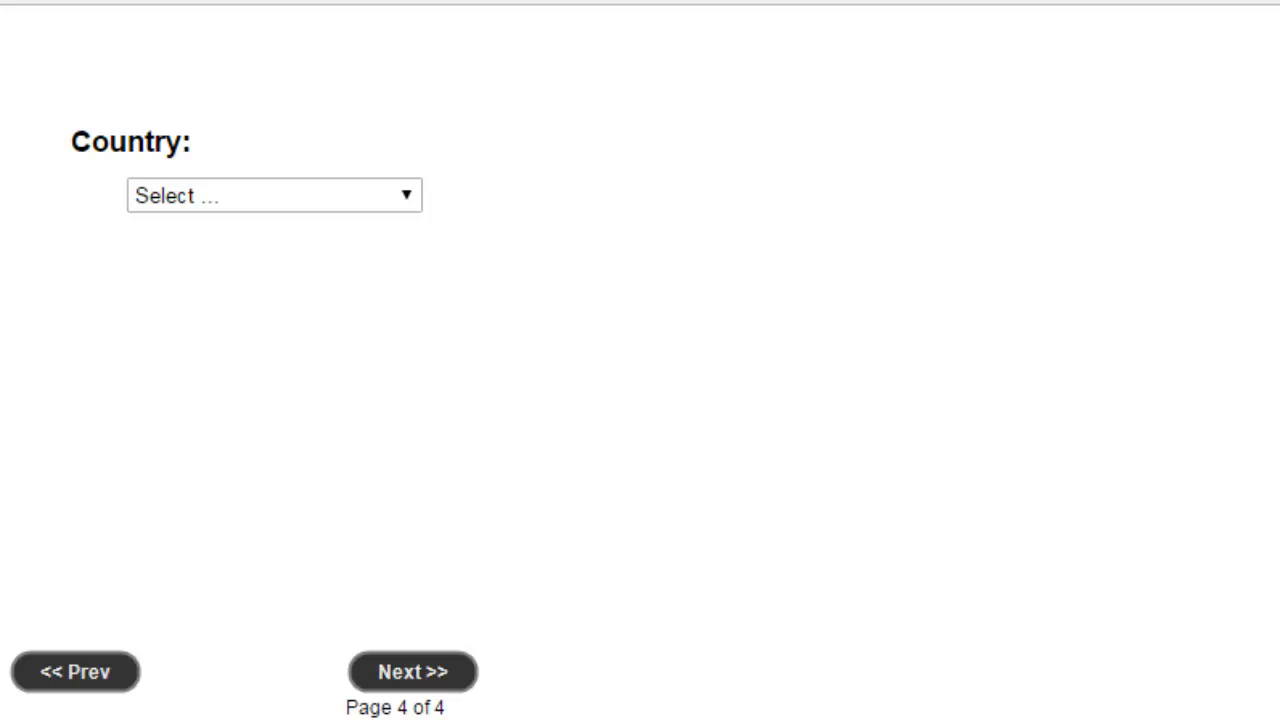
Step: Return the preview to the Payment Method page and select Stripe, then Braintree
click(76, 672)
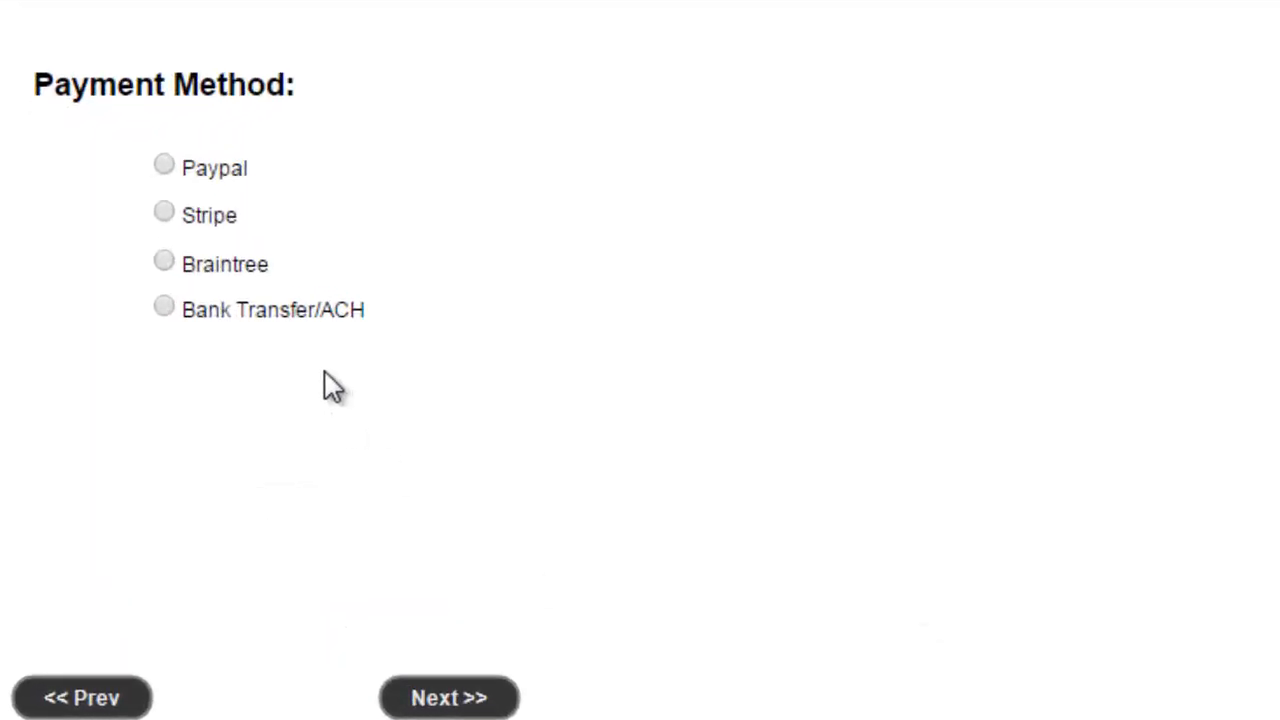
click(164, 214)
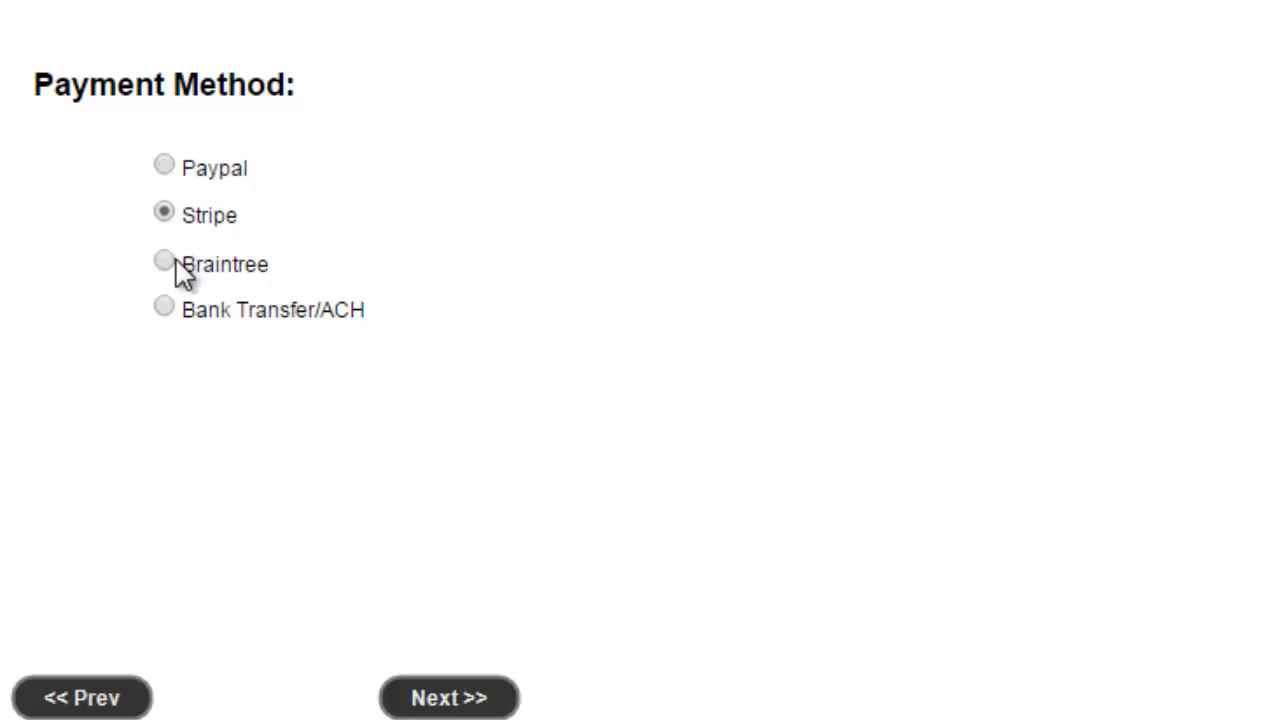
click(448, 696)
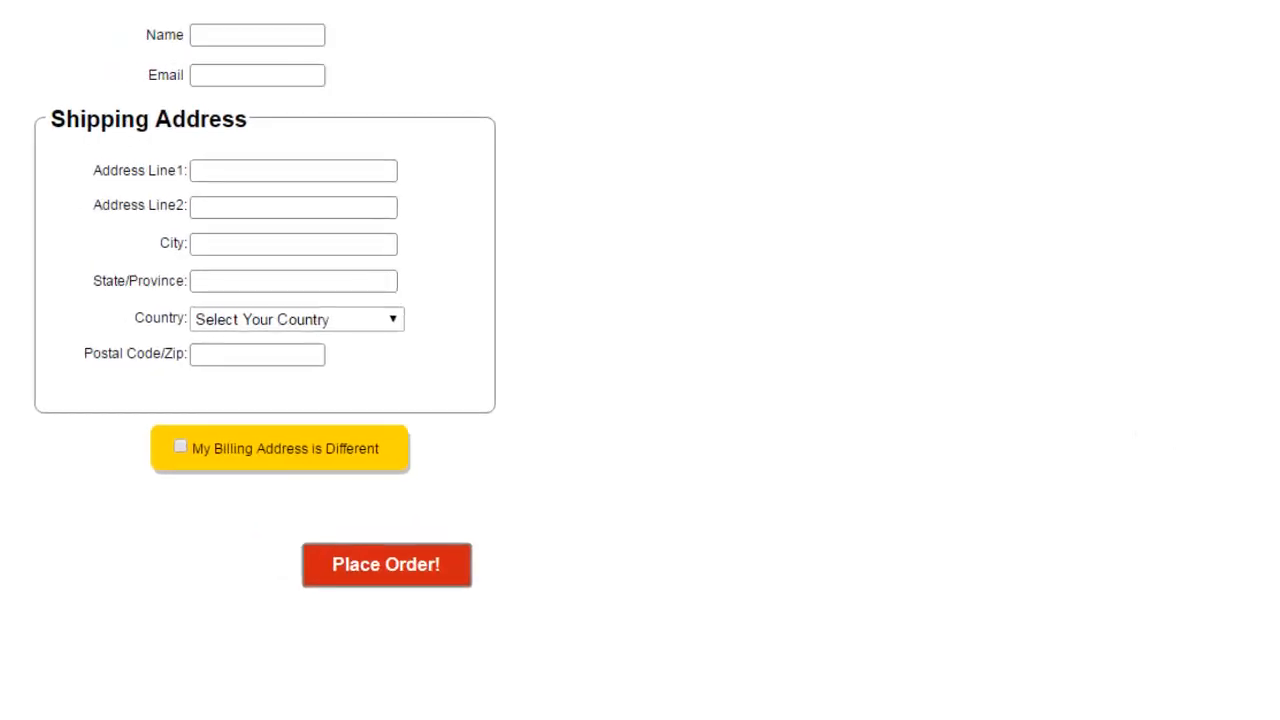
click(180, 446)
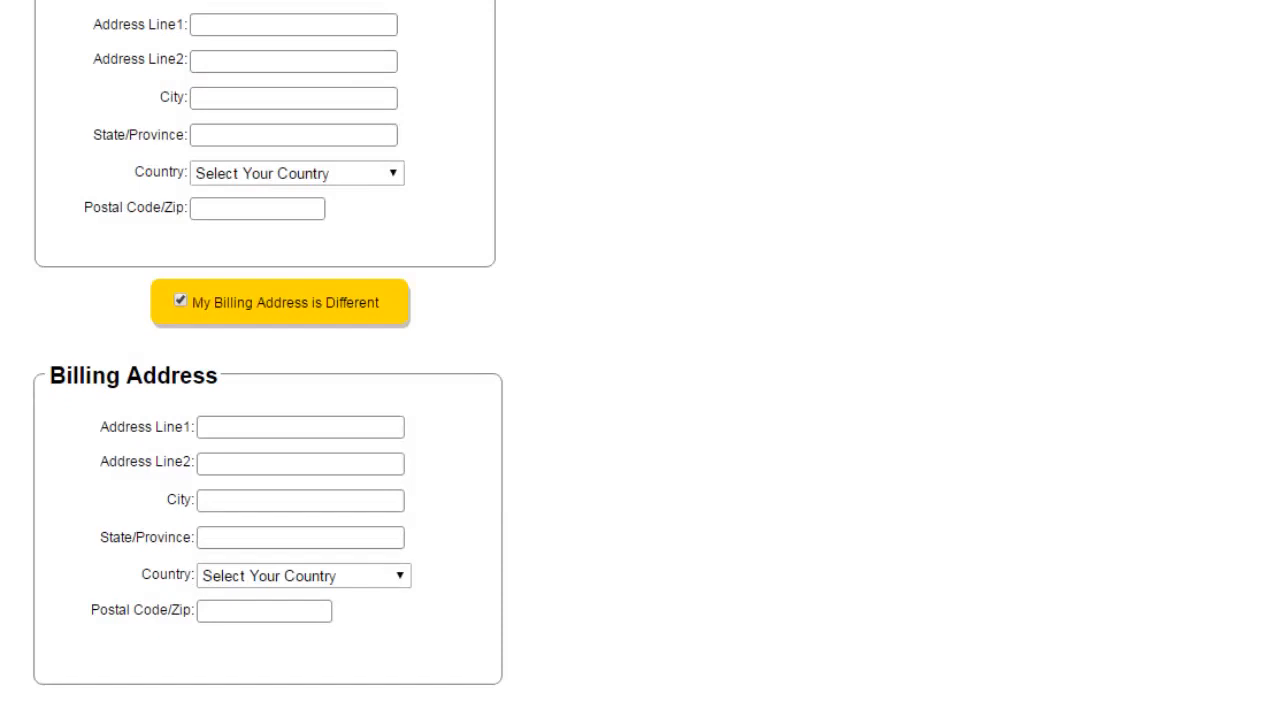
click(180, 300)
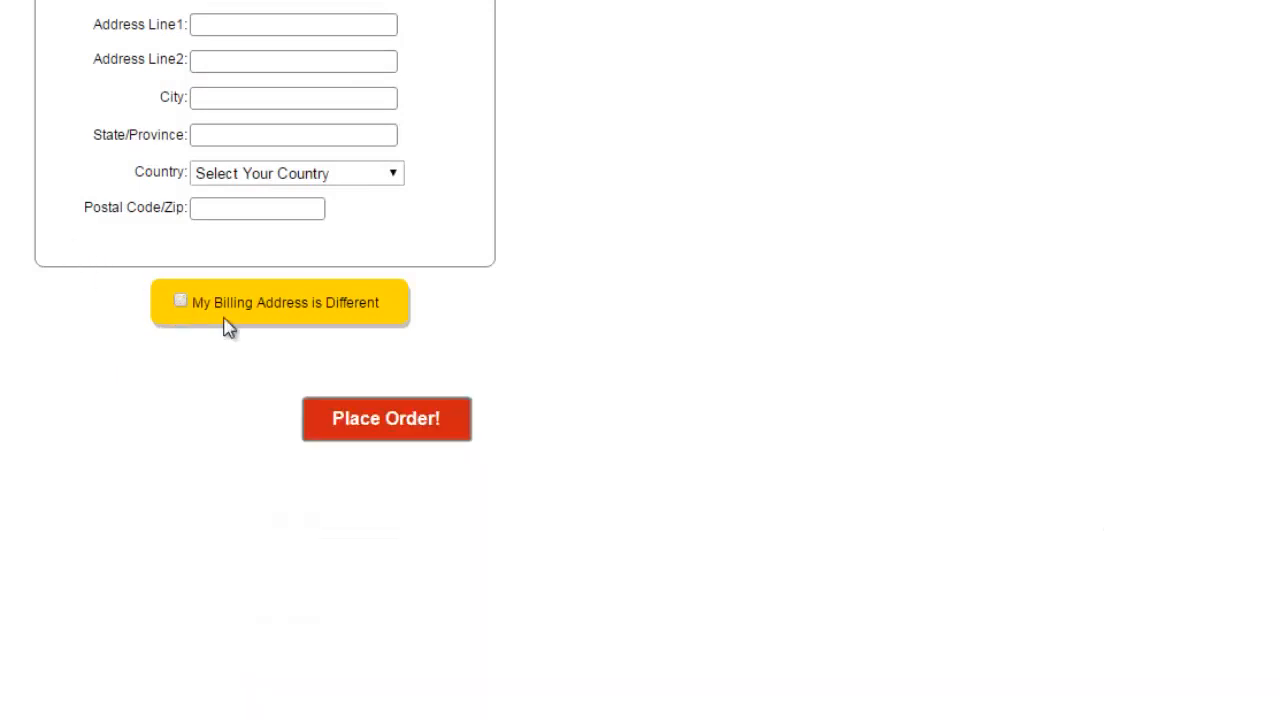